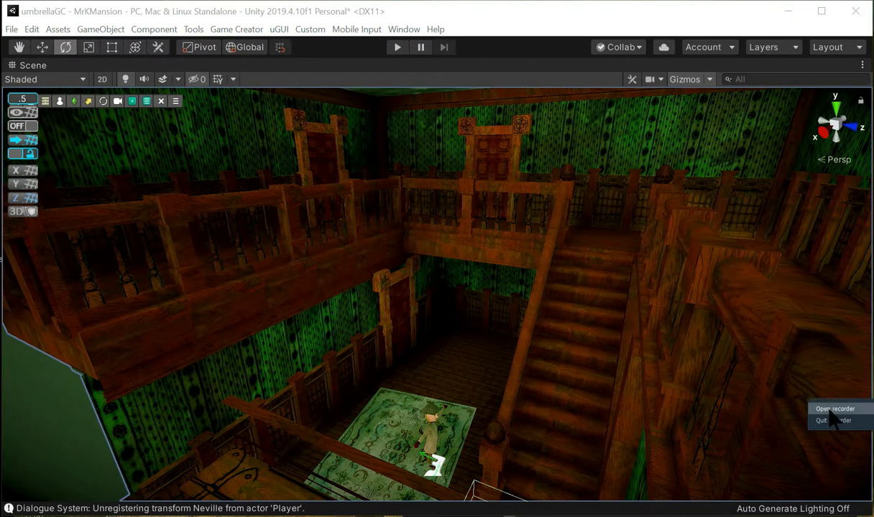
Step: Boost the sketch's contrast by setting Input Value Clipping to about 119 and 255
click(834, 408)
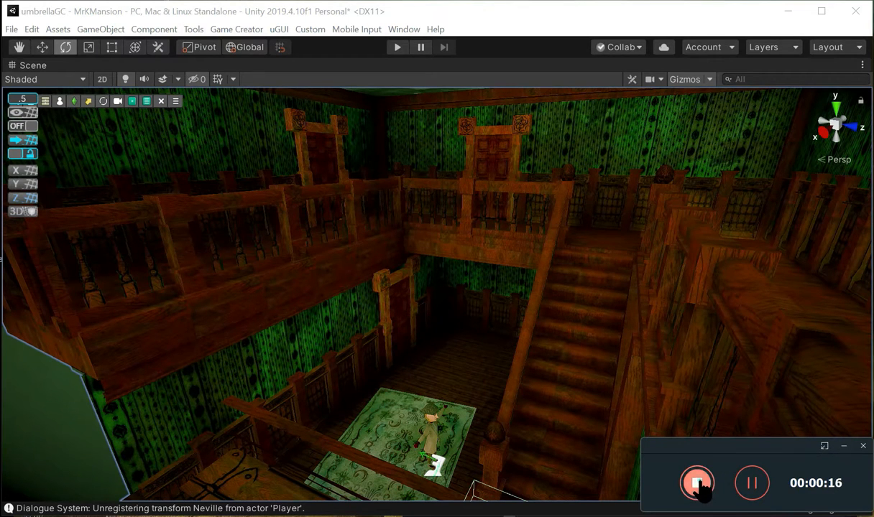
click(697, 483)
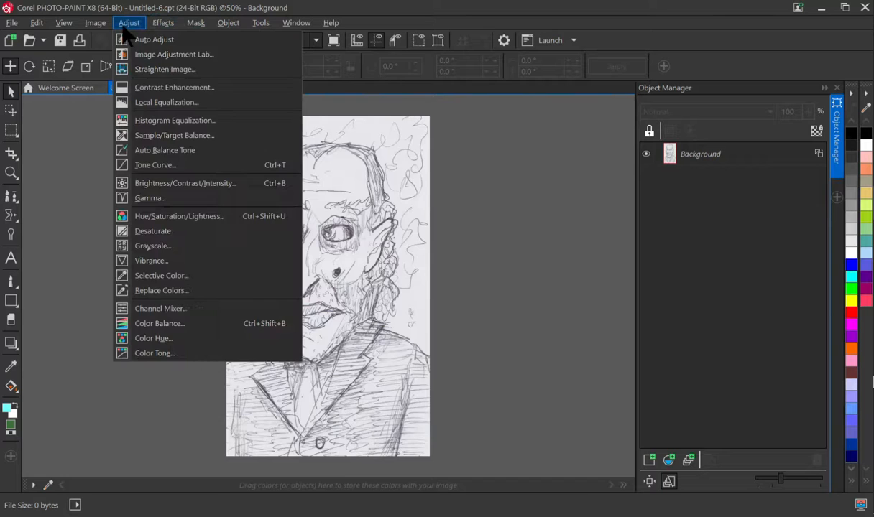
click(174, 87)
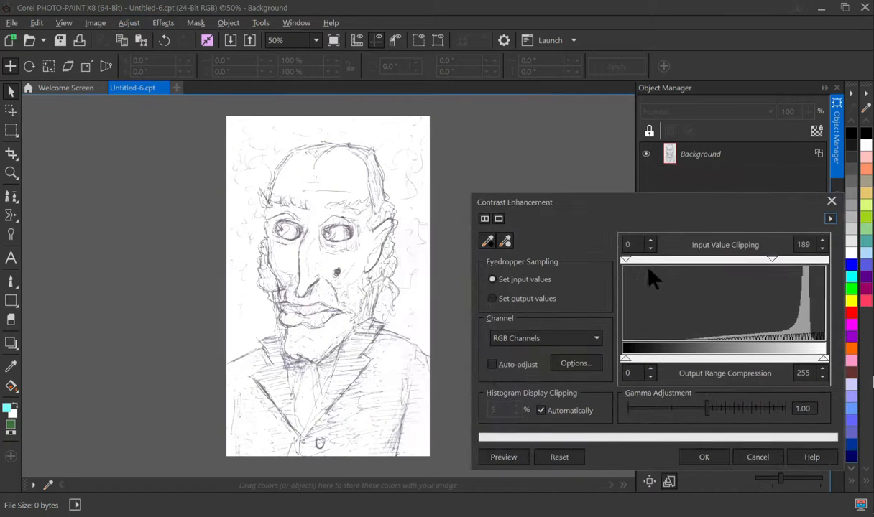
drag(627, 259, 718, 258)
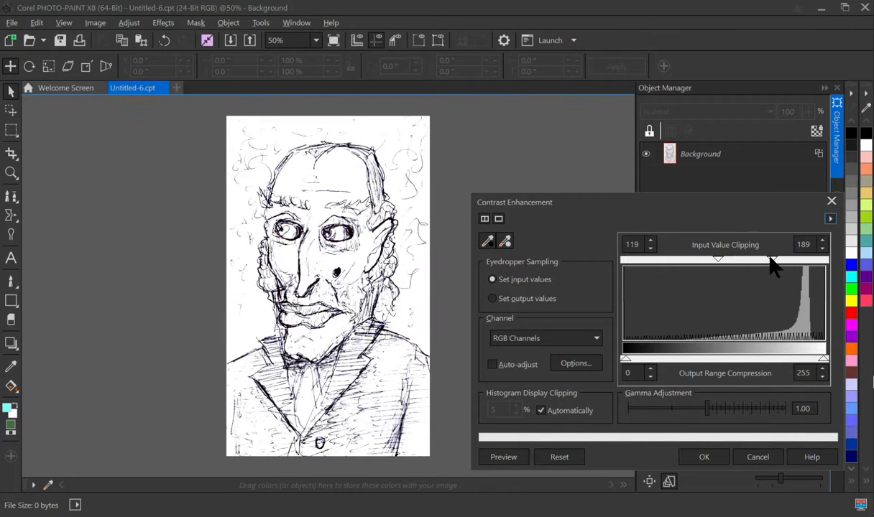
drag(772, 255, 824, 255)
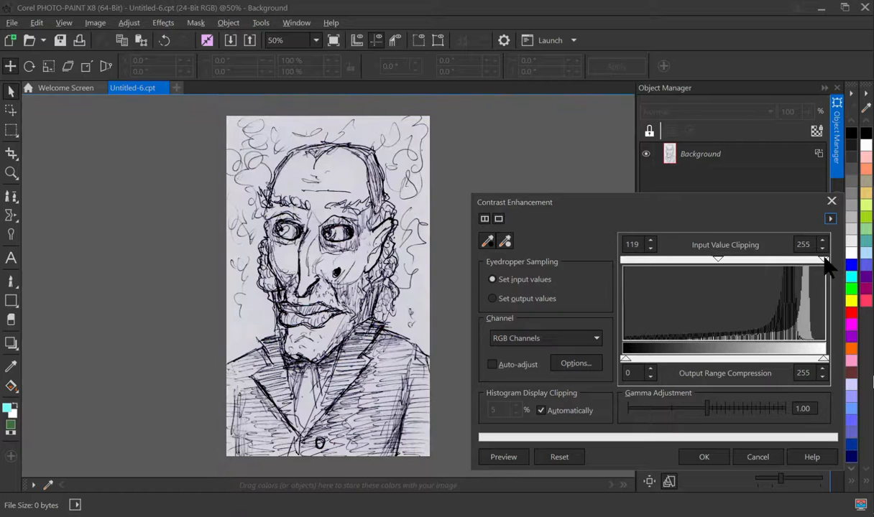
drag(719, 257, 750, 258)
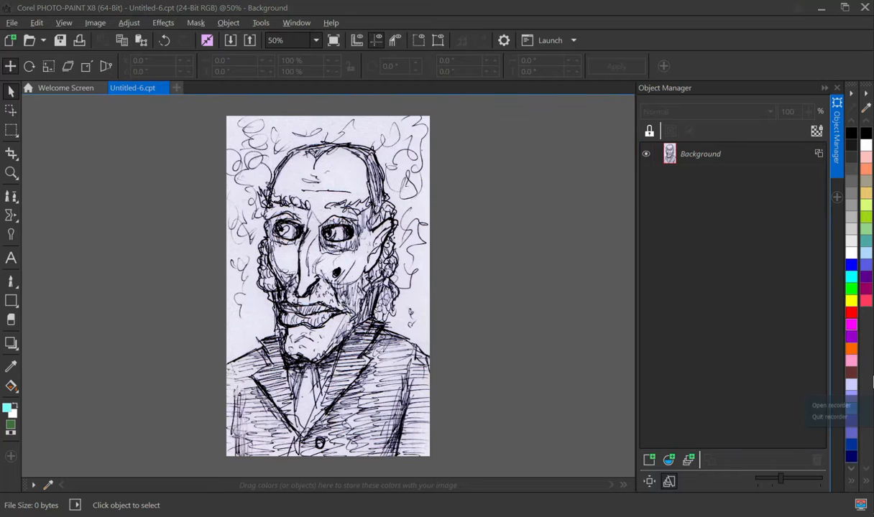
Step: Set the sketch's merge mode over the dark brown fill and pick a near-white paint colour
click(830, 405)
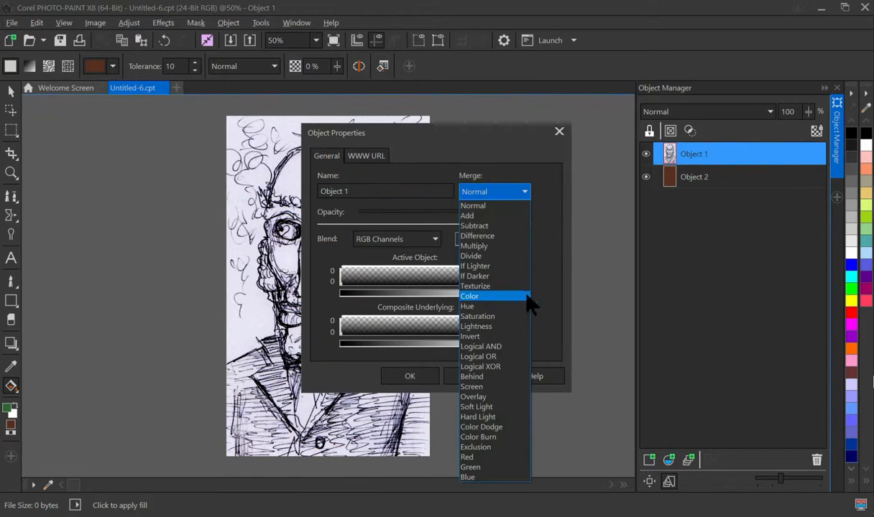
click(478, 437)
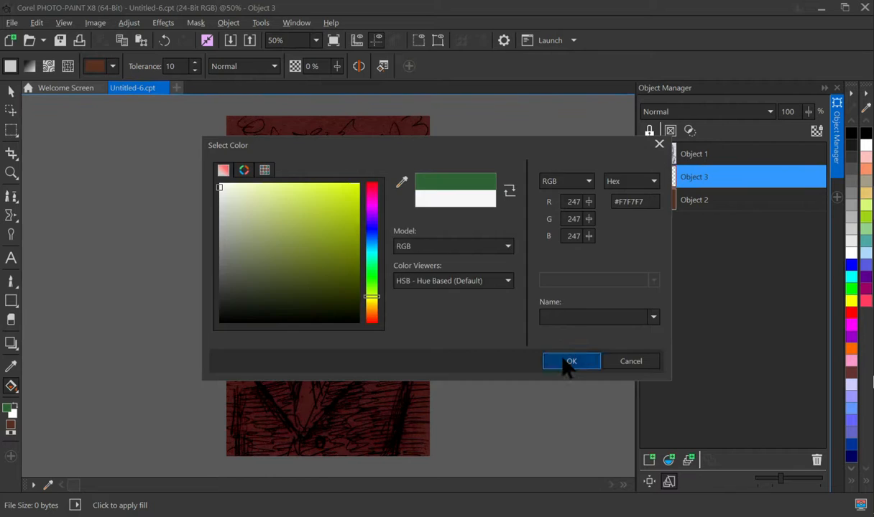
click(572, 360)
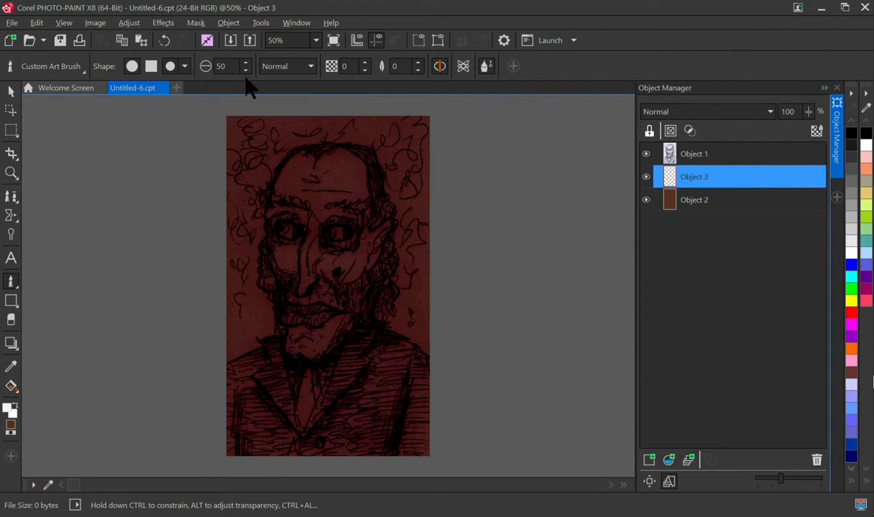
Step: Paint white over the face and shirt, then soften it with a wide Gaussian Blur
drag(309, 165, 337, 230)
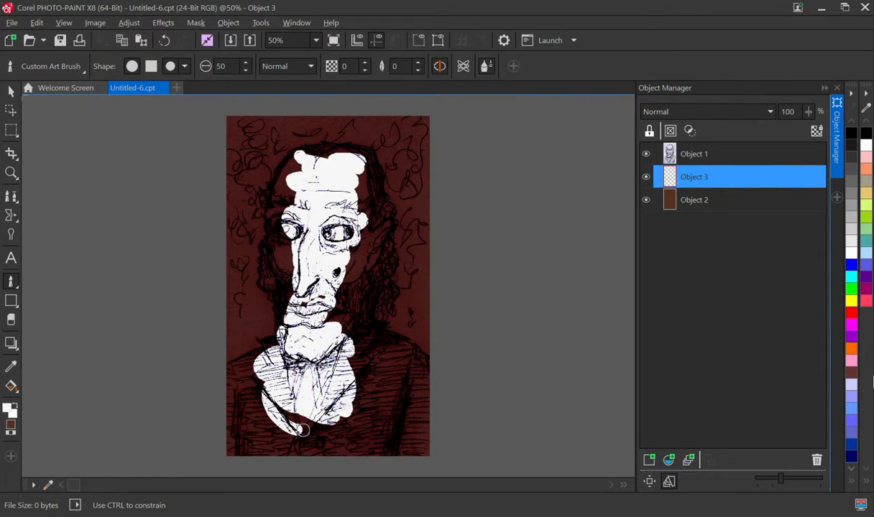
click(153, 23)
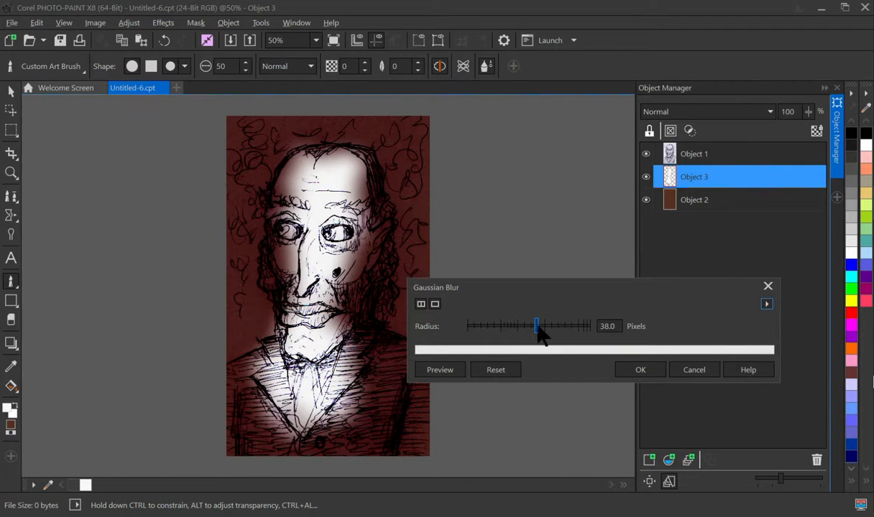
drag(536, 325, 580, 326)
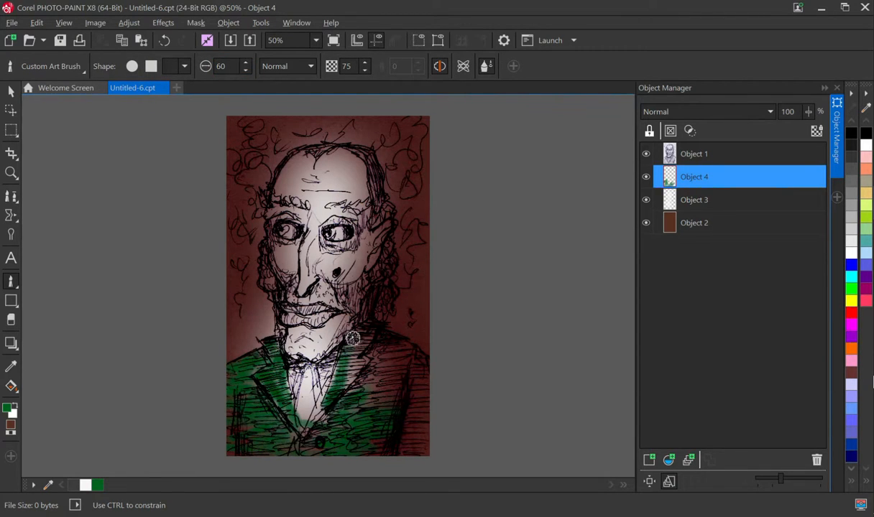
Step: Paint green over the jacket with the Art Brush at 75 transparency
drag(352, 338, 406, 346)
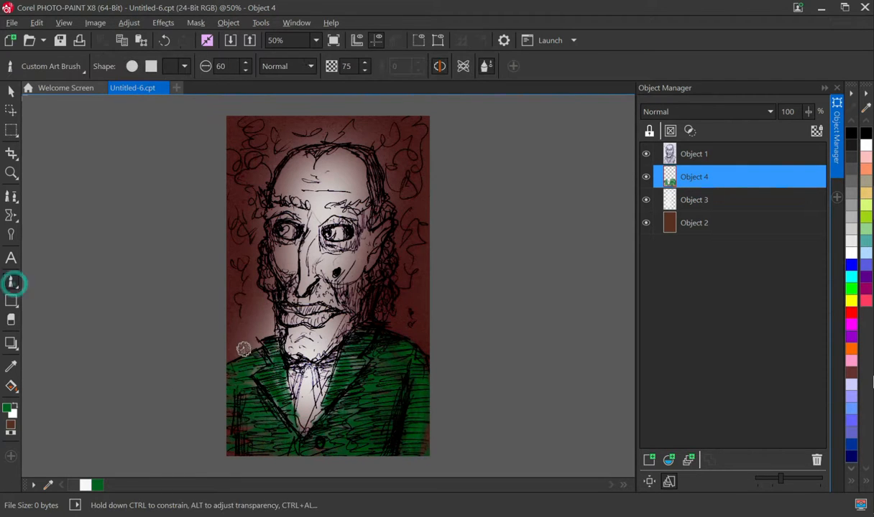
Step: On a new layer, paint #FFDB8C skin over the face and #E35F73 cheeks and lips
click(227, 22)
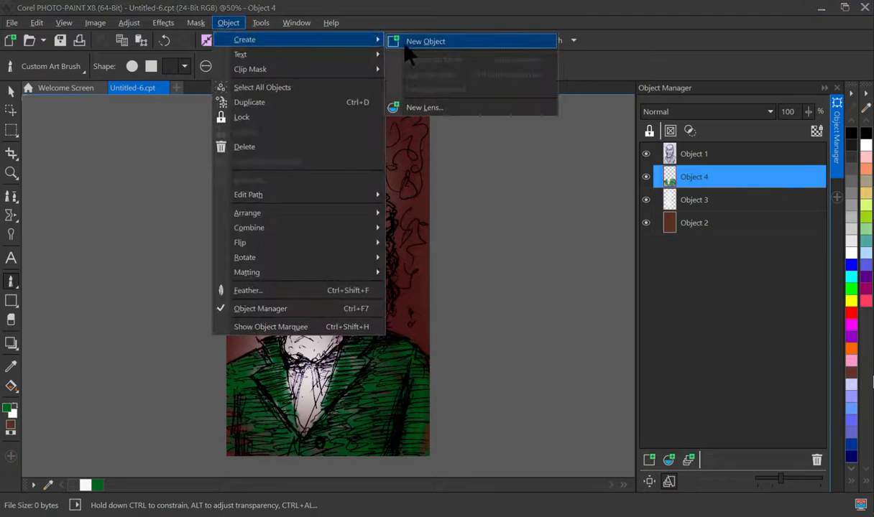
click(426, 41)
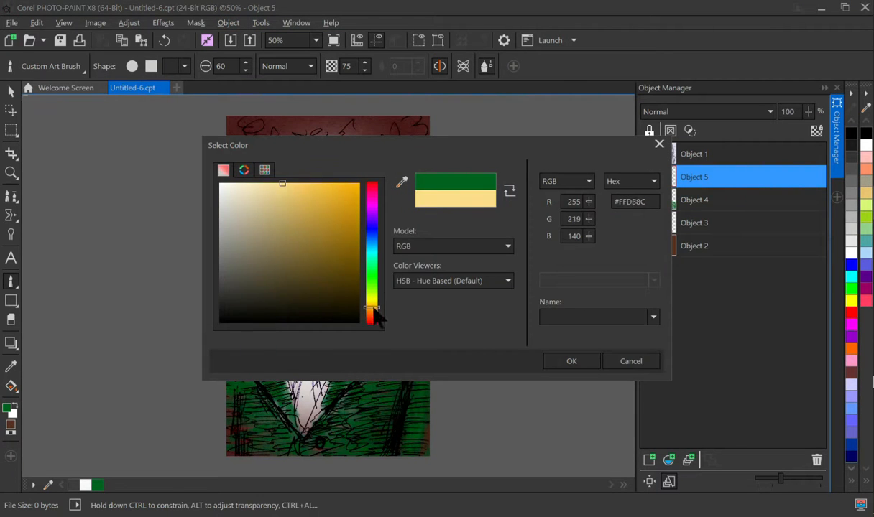
click(571, 361)
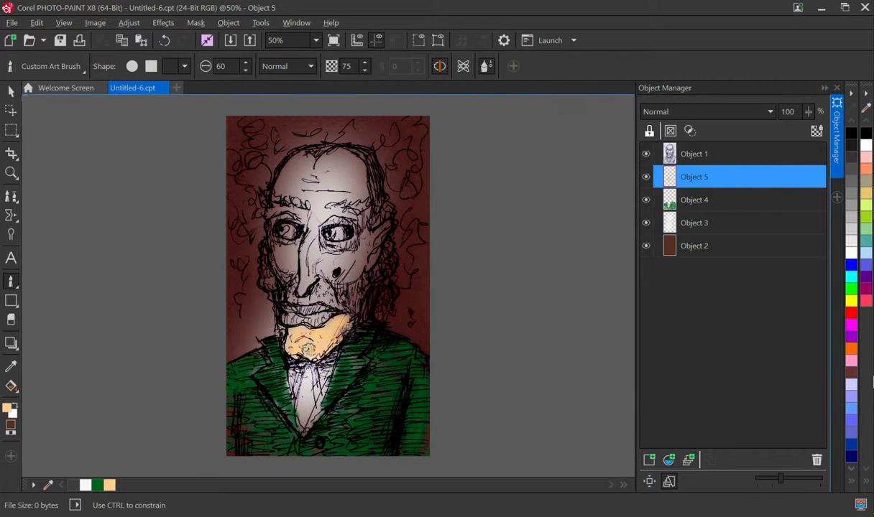
drag(302, 345, 302, 280)
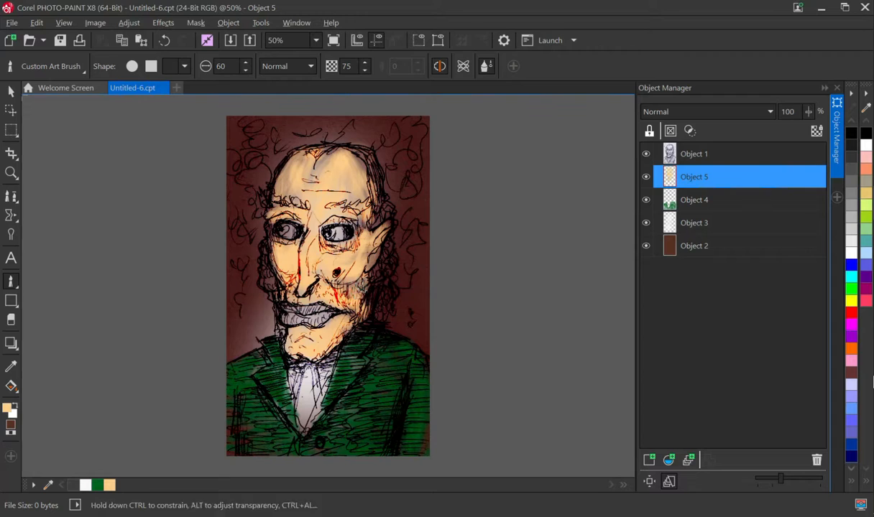
drag(323, 281, 345, 291)
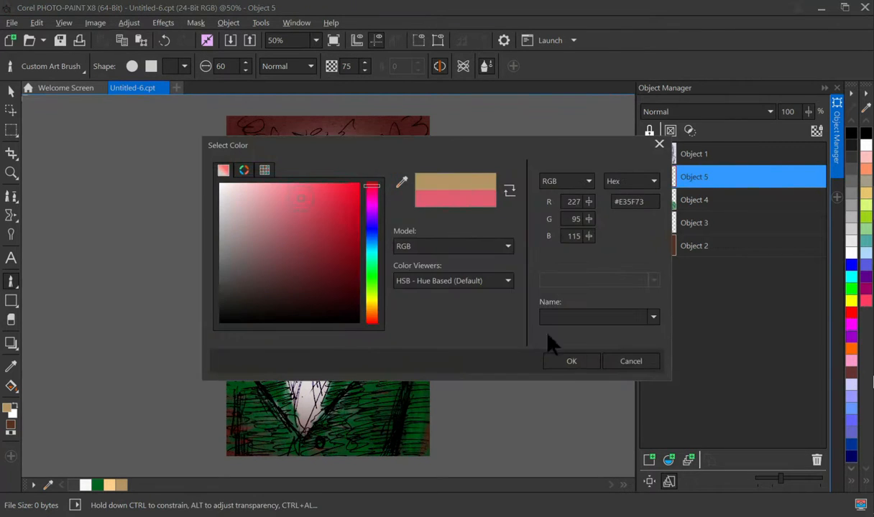
click(571, 361)
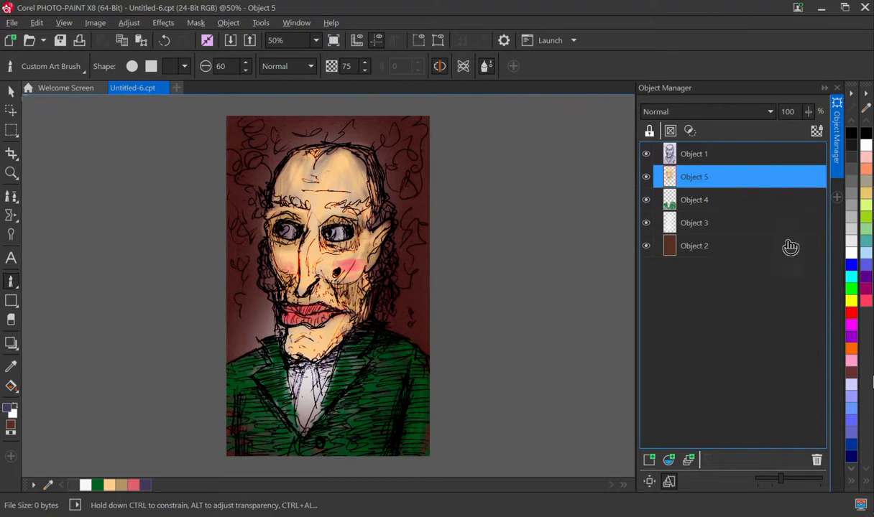
click(649, 460)
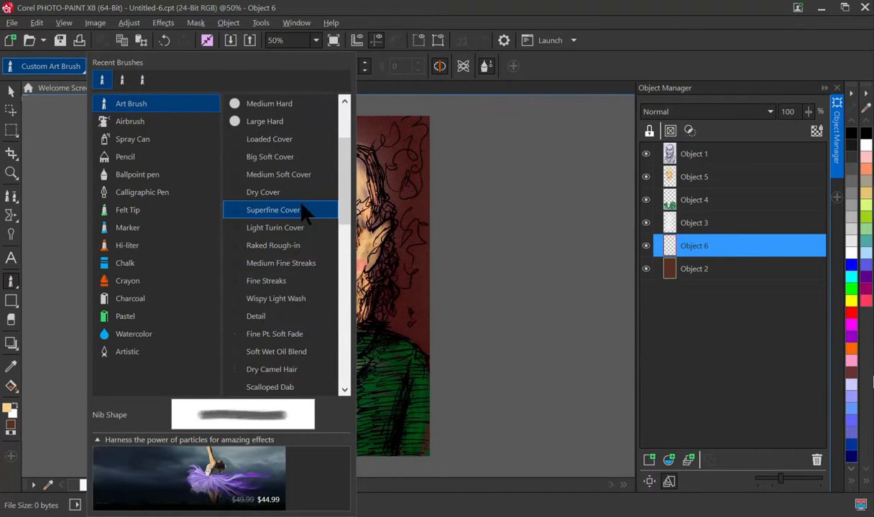
Step: With the Superfine Cover brush, paint the hair and eyebrows brown and the tie pink
click(272, 369)
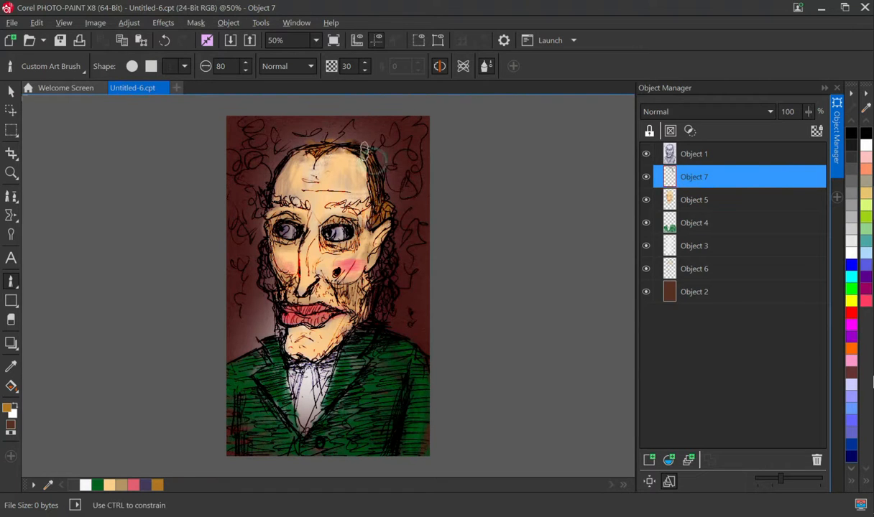
drag(374, 151, 391, 295)
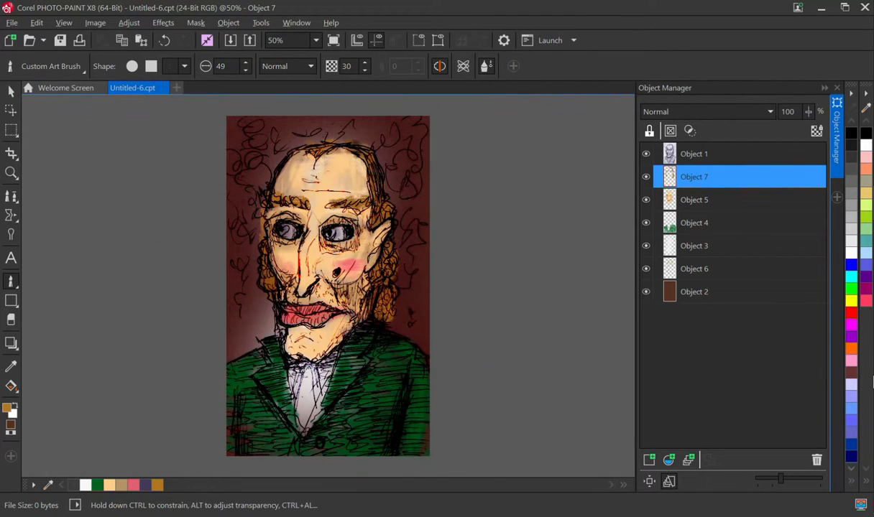
drag(309, 381, 316, 402)
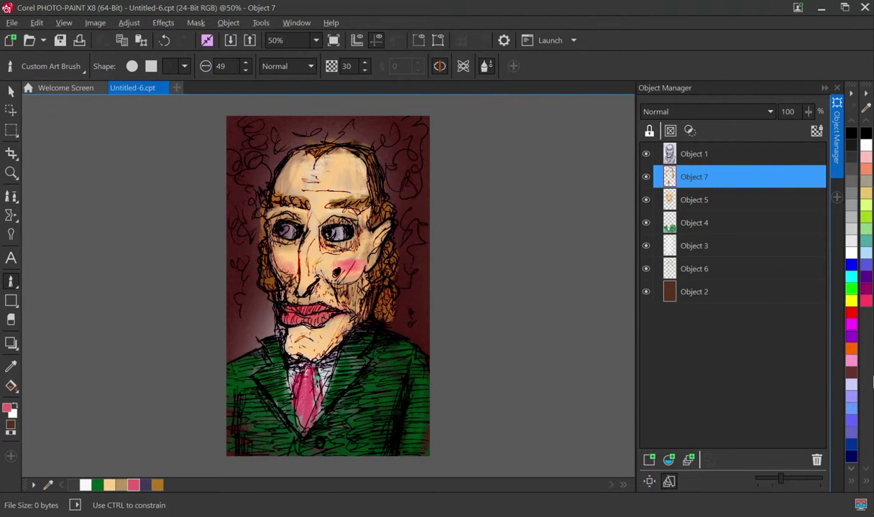
click(524, 191)
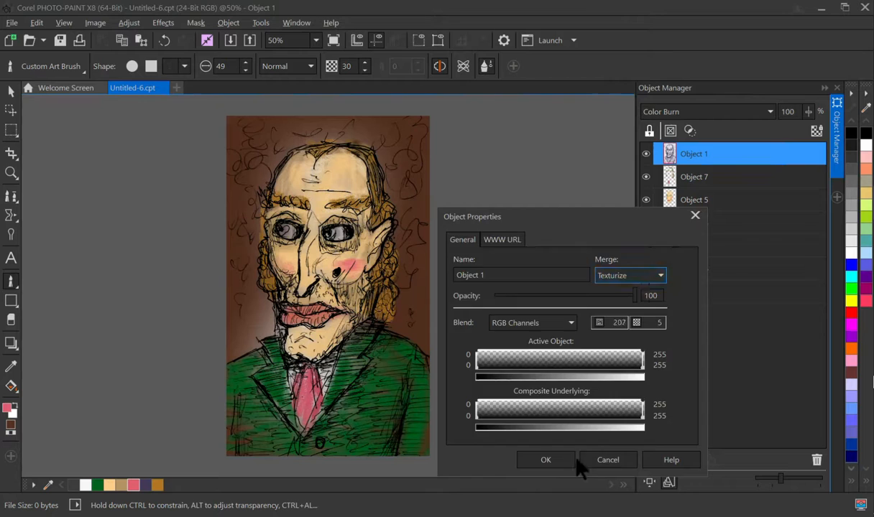
Step: Set Object 3's merge mode to Soft Light and select Object 7 with the colour layers
click(522, 192)
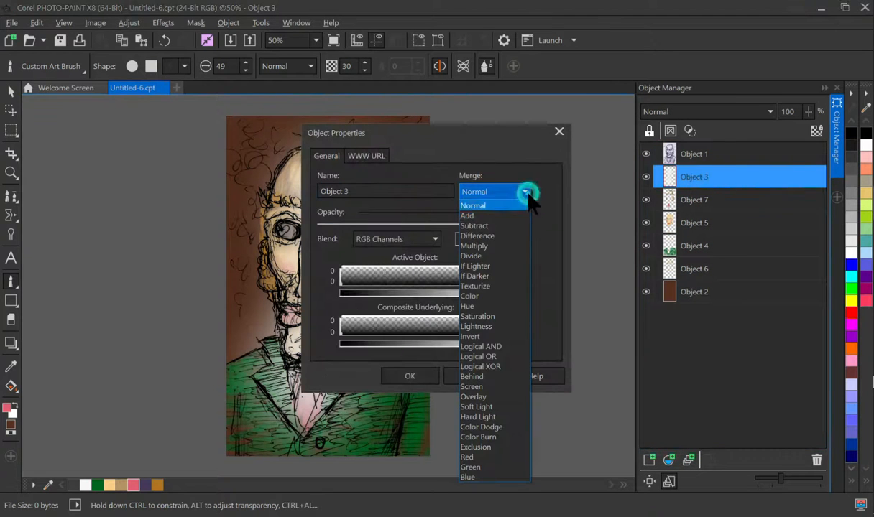
click(476, 406)
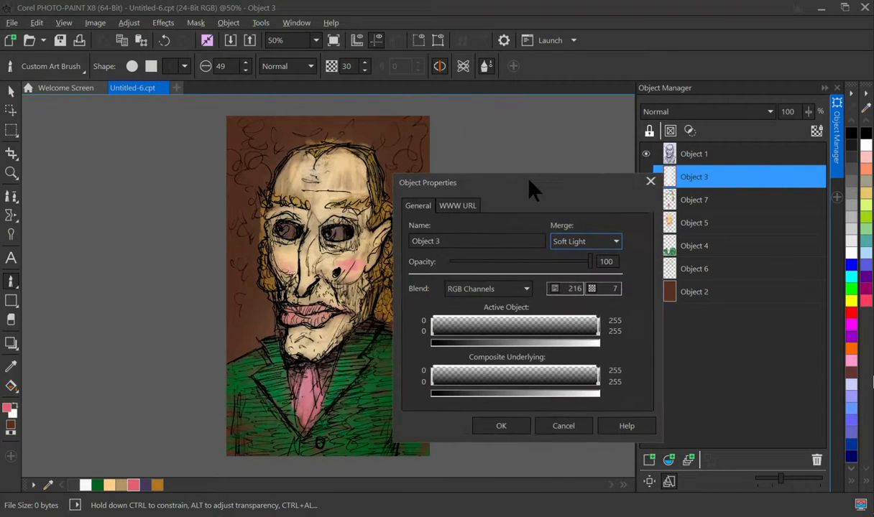
click(501, 425)
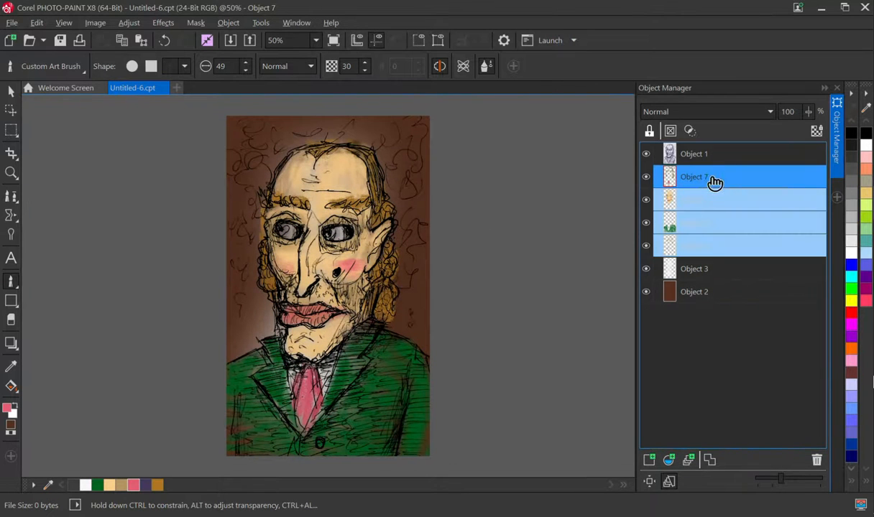
click(296, 22)
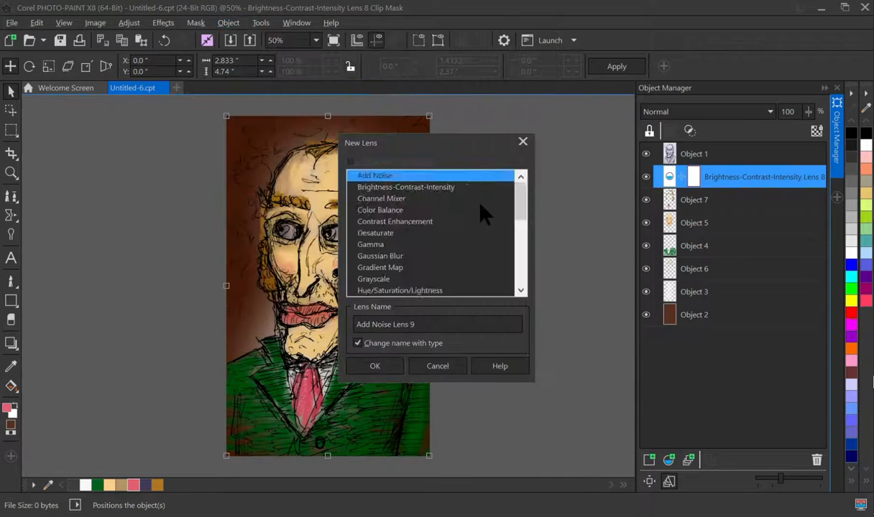
Step: Add a Hue/Saturation/Lightness lens above the colour layers and apply it
click(396, 291)
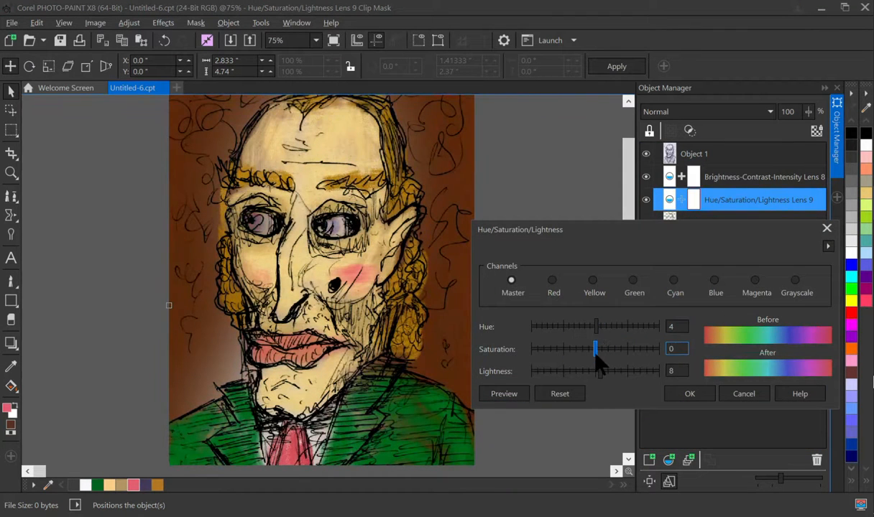
click(228, 22)
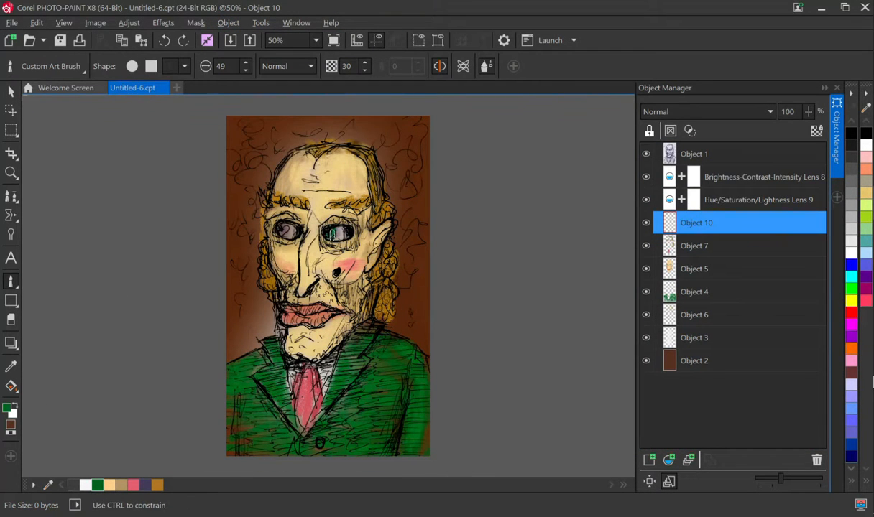
Step: Lower the saturation in Hue/Saturation/Lightness Lens 9
click(760, 200)
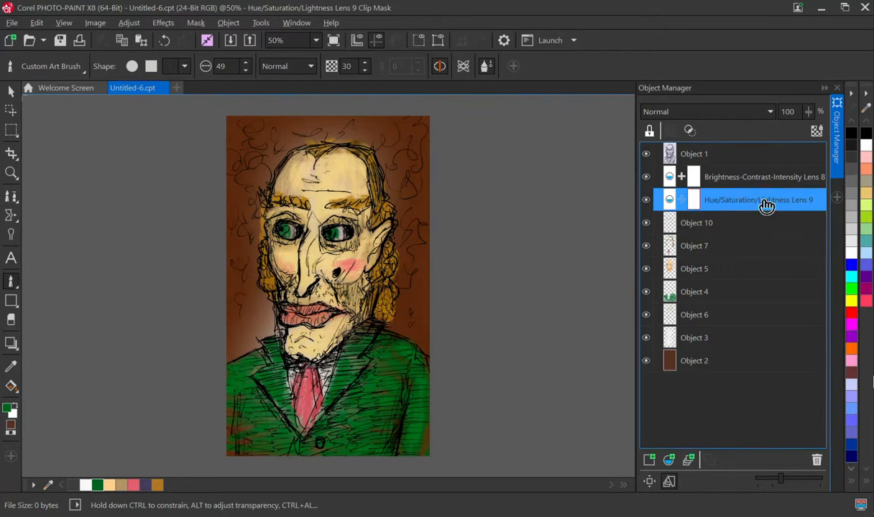
double_click(759, 200)
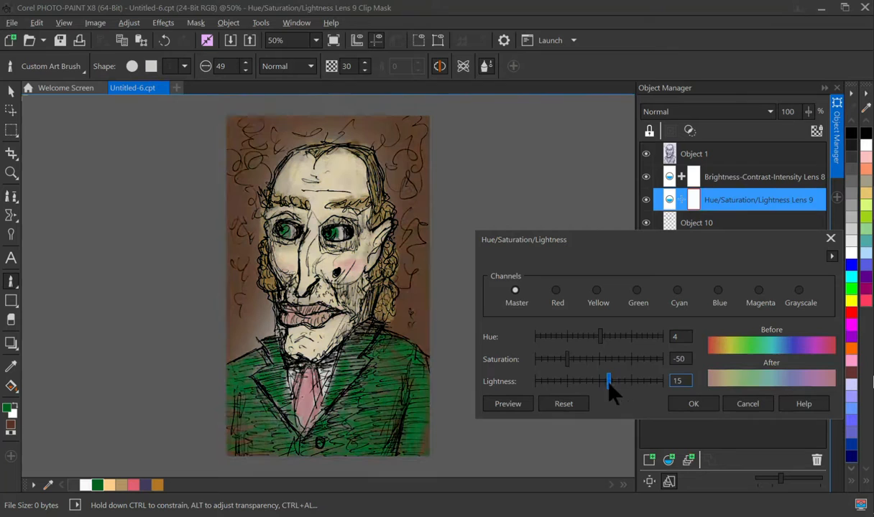
click(692, 403)
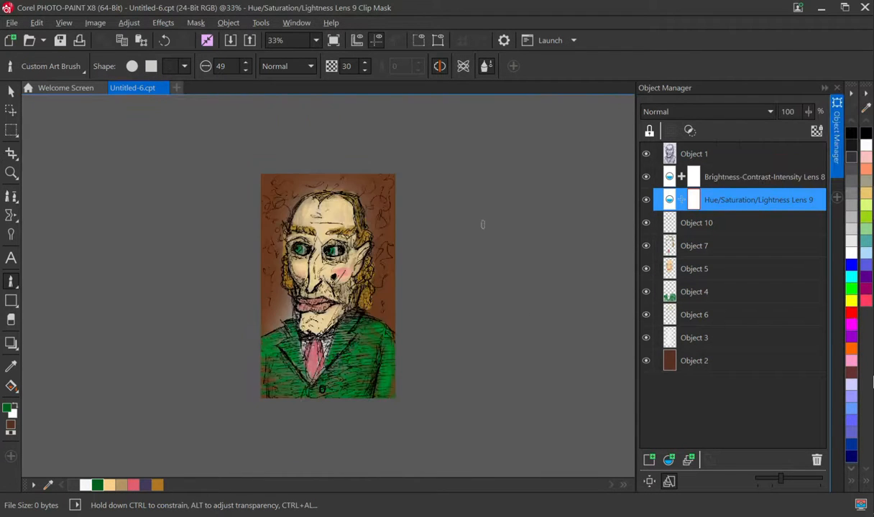
Step: Reduce contrast and intensity in Brightness-Contrast-Intensity Lens 8 and apply the changes
click(694, 153)
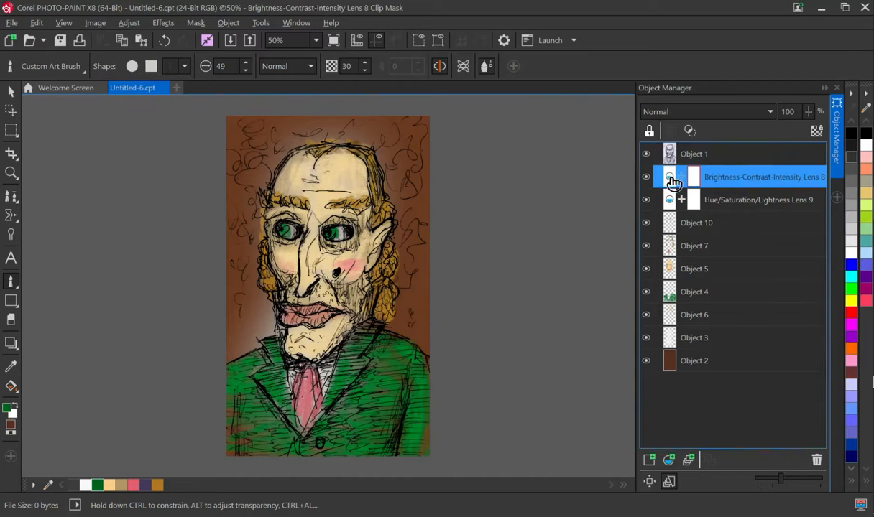
double_click(670, 177)
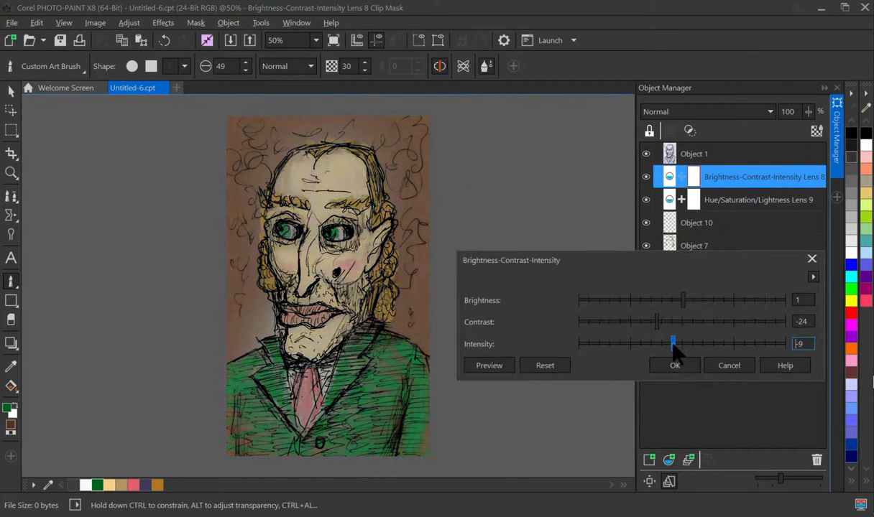
click(674, 365)
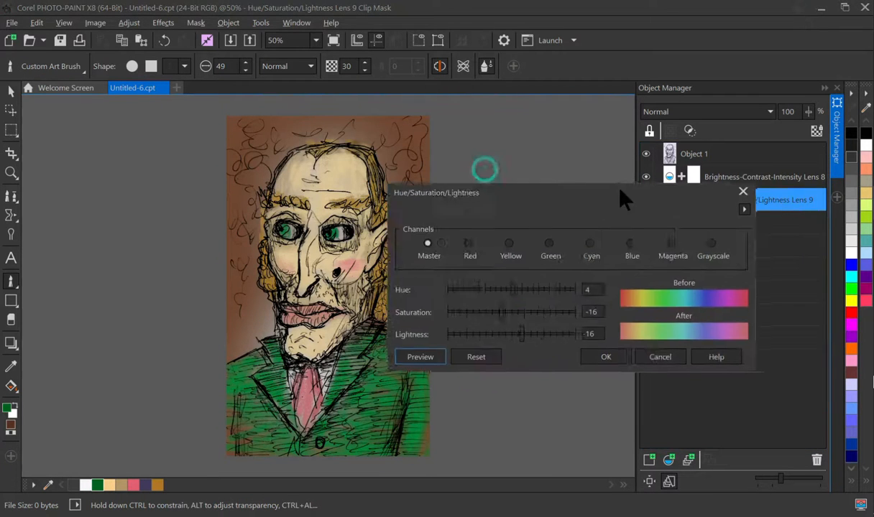
click(605, 357)
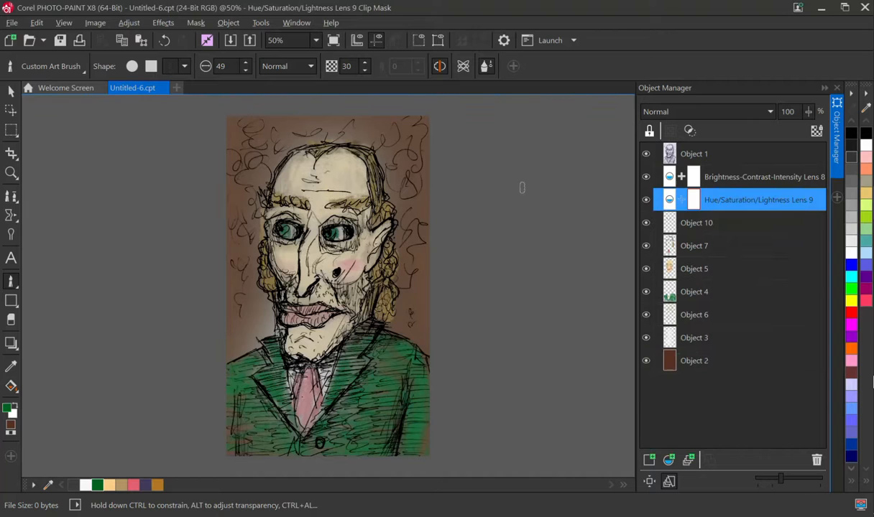
click(694, 338)
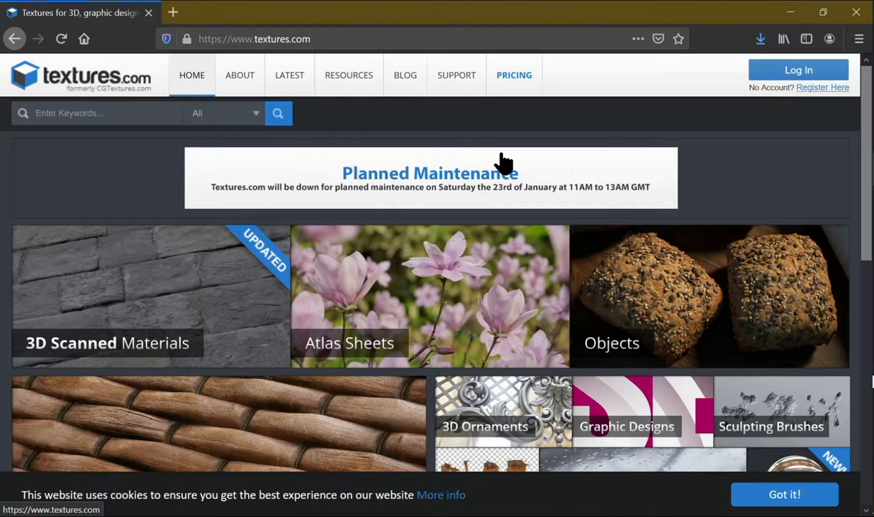
mouse_move(725, 166)
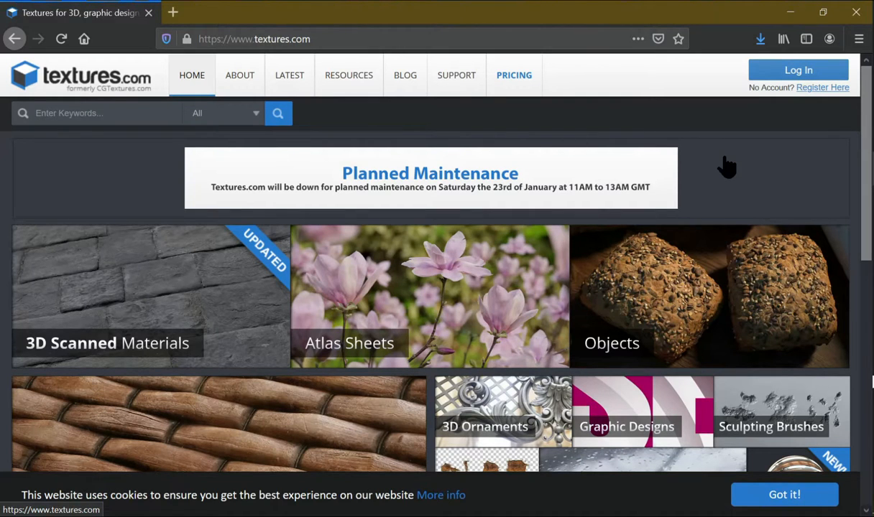
Step: Scroll the textures.com homepage down to the category grid showing Paper and Grunge
scroll(down, 3)
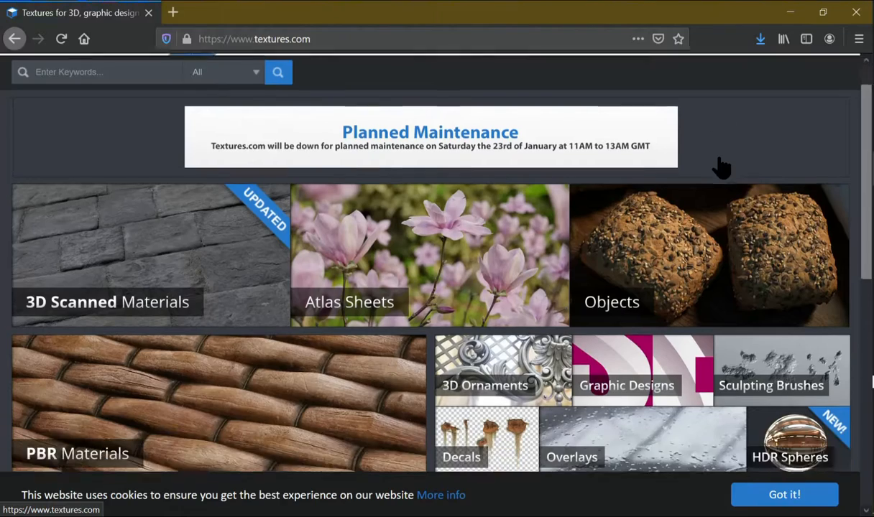
scroll(down, 3)
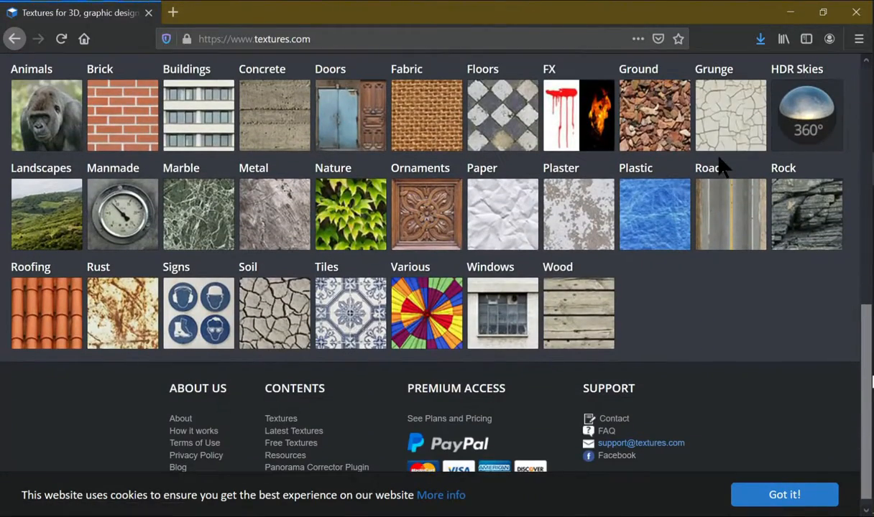
mouse_move(377, 147)
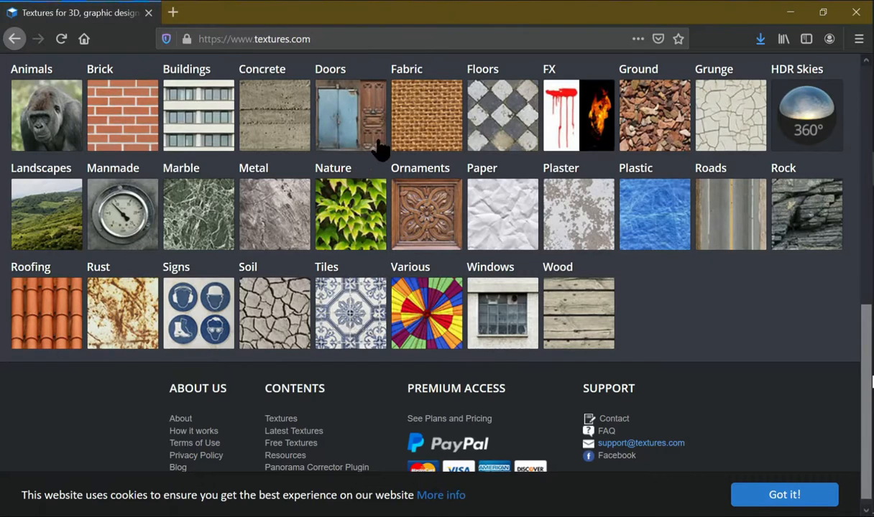
mouse_move(275, 204)
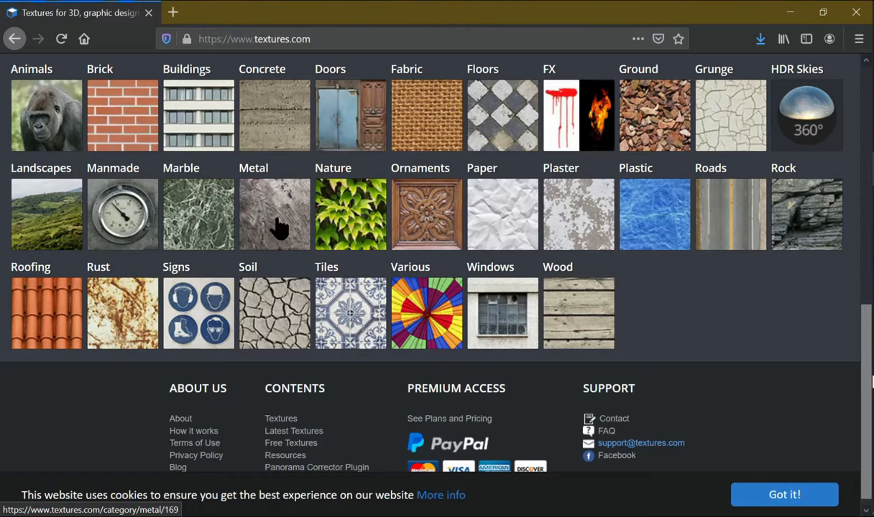
mouse_move(408, 237)
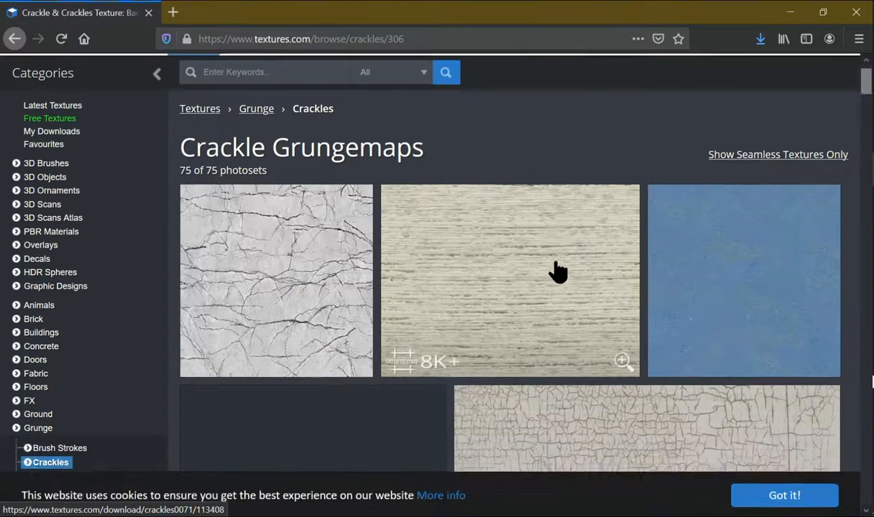
Step: Browse the Grunge > Crackles results down to the tan Crackles0025 texture and open its download page
scroll(down, 3)
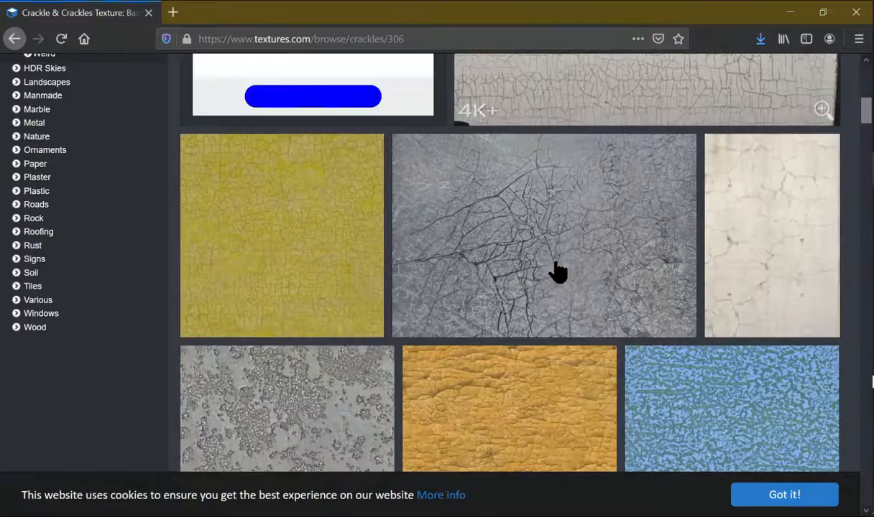
scroll(down, 3)
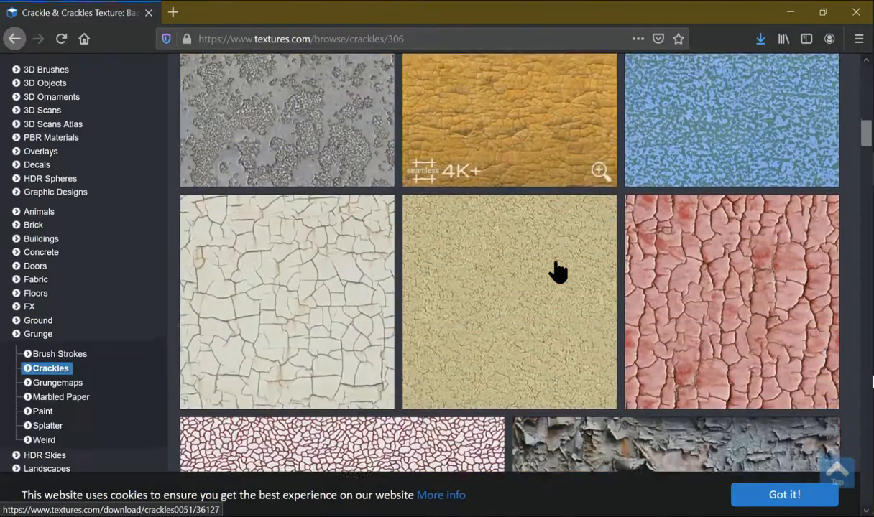
scroll(down, 3)
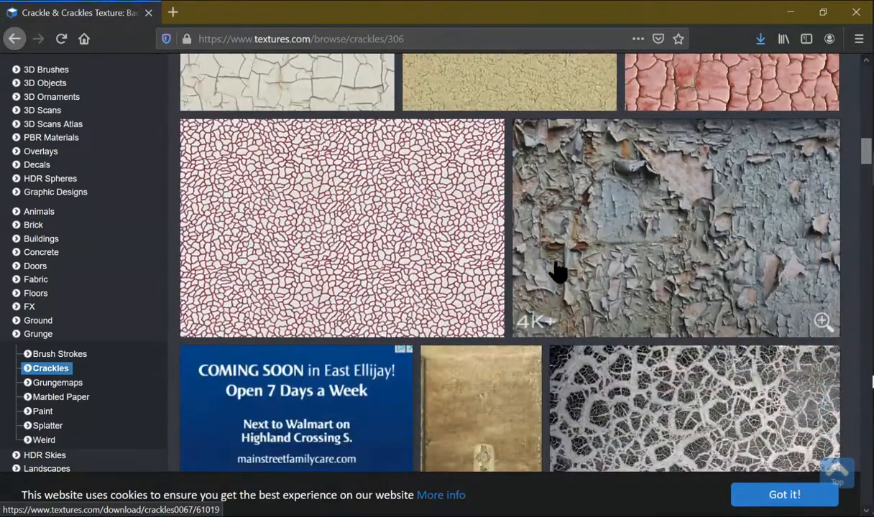
scroll(down, 3)
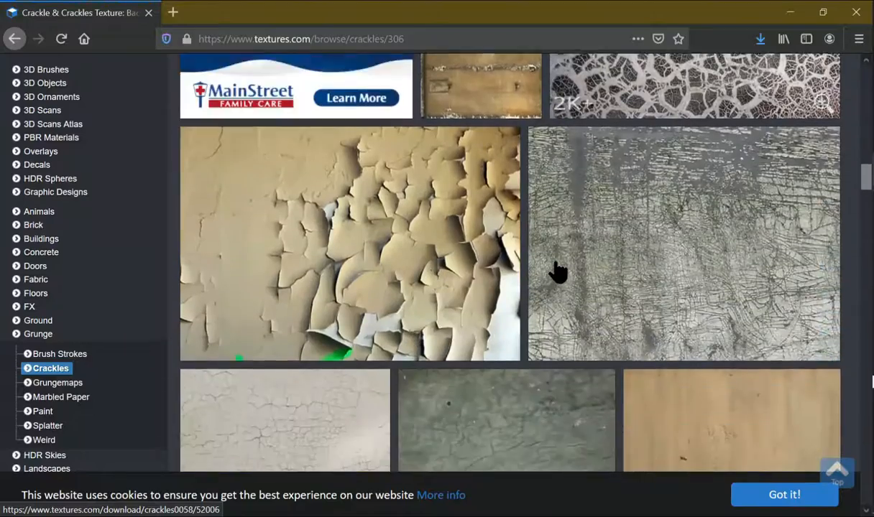
scroll(down, 3)
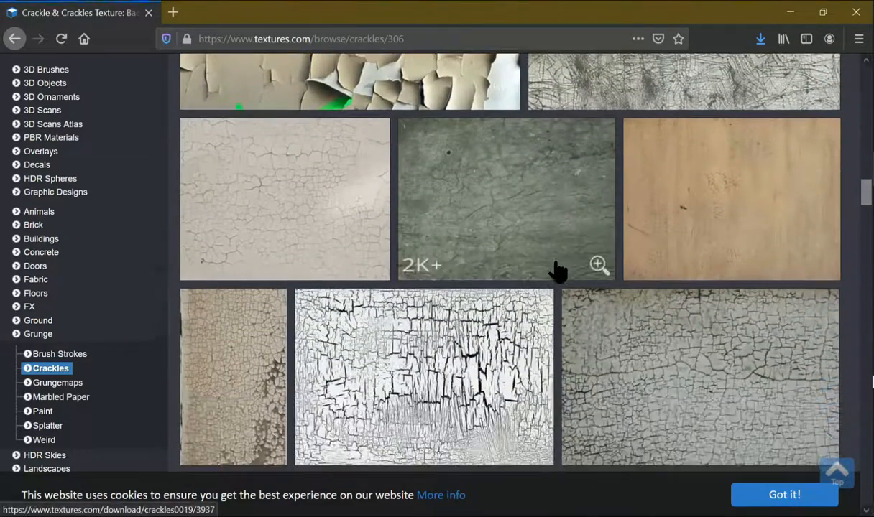
scroll(down, 3)
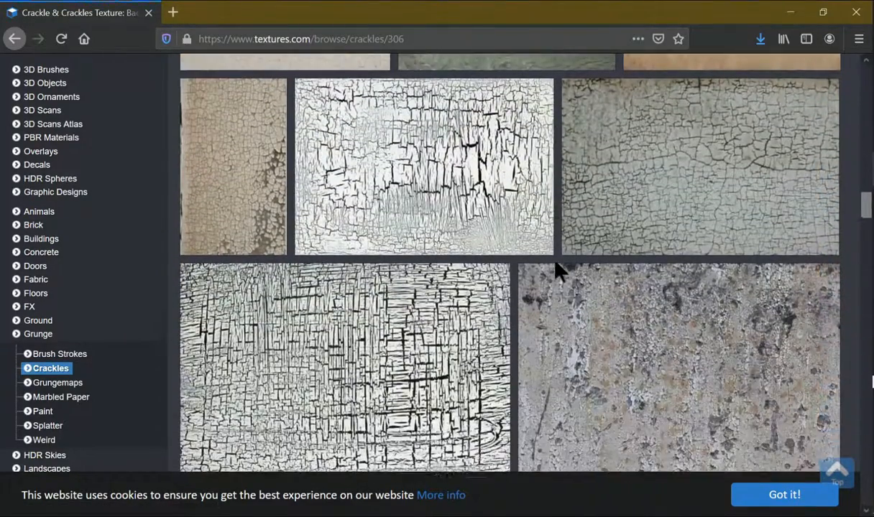
scroll(down, 3)
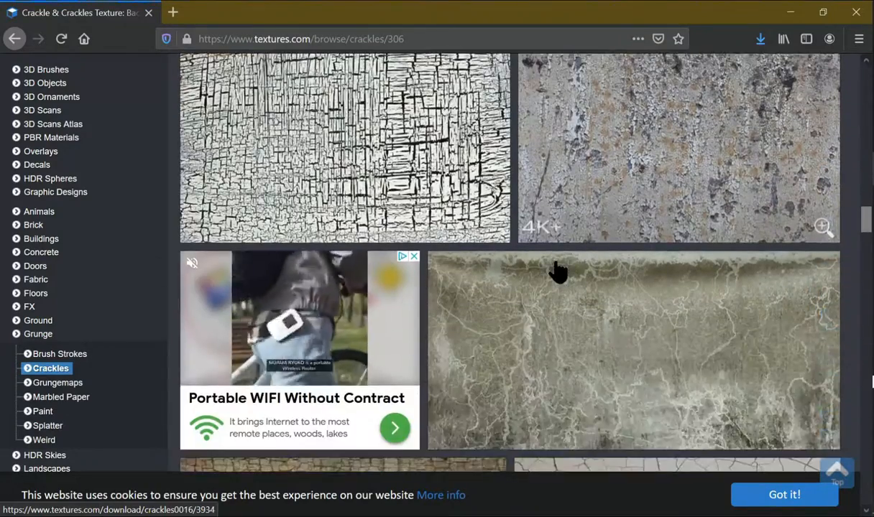
scroll(down, 3)
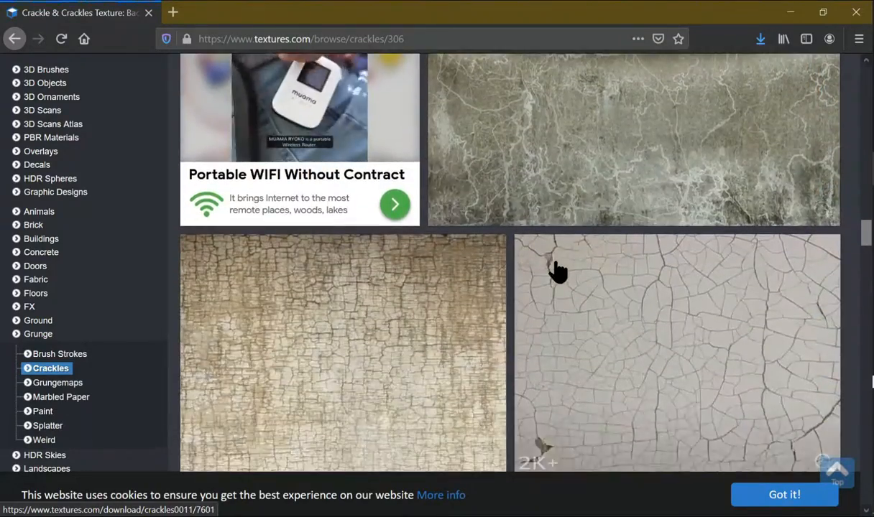
scroll(down, 3)
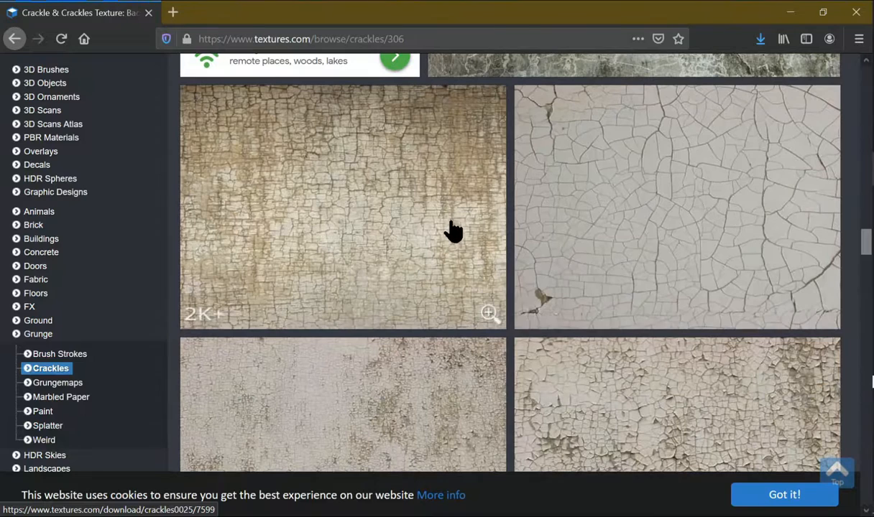
click(343, 208)
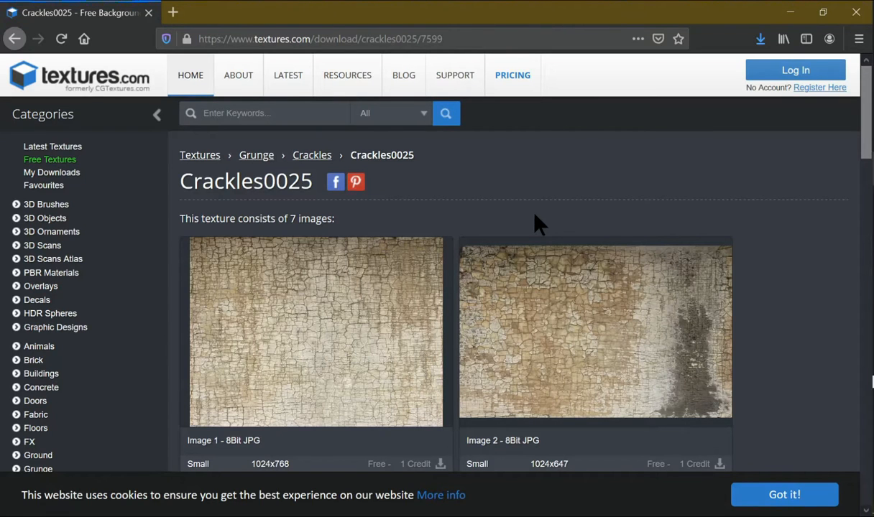
scroll(down, 3)
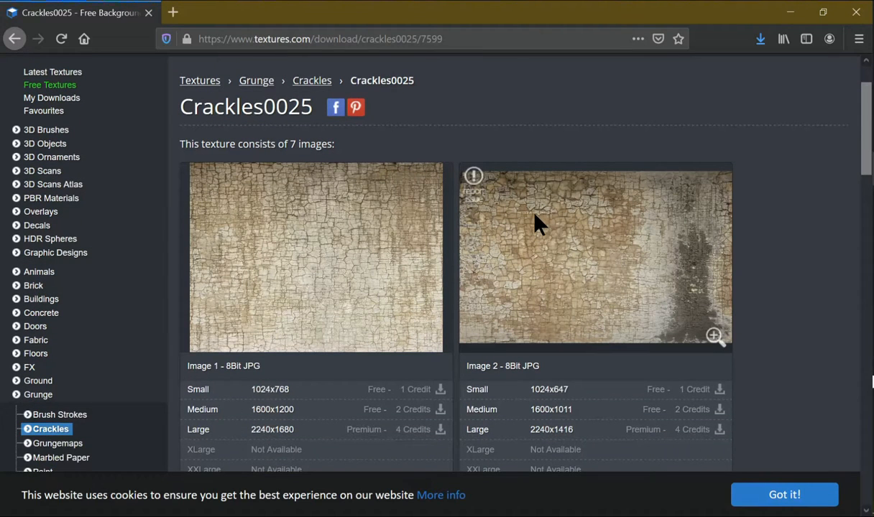
mouse_move(787, 367)
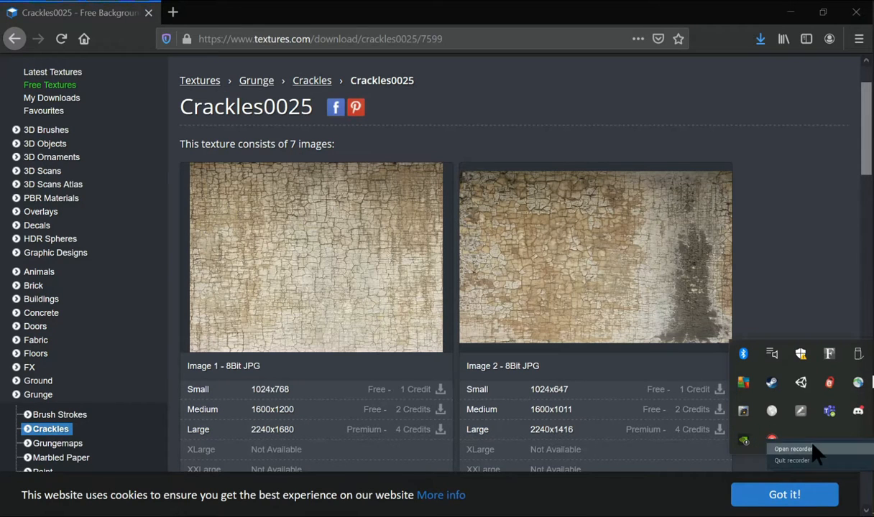
click(792, 448)
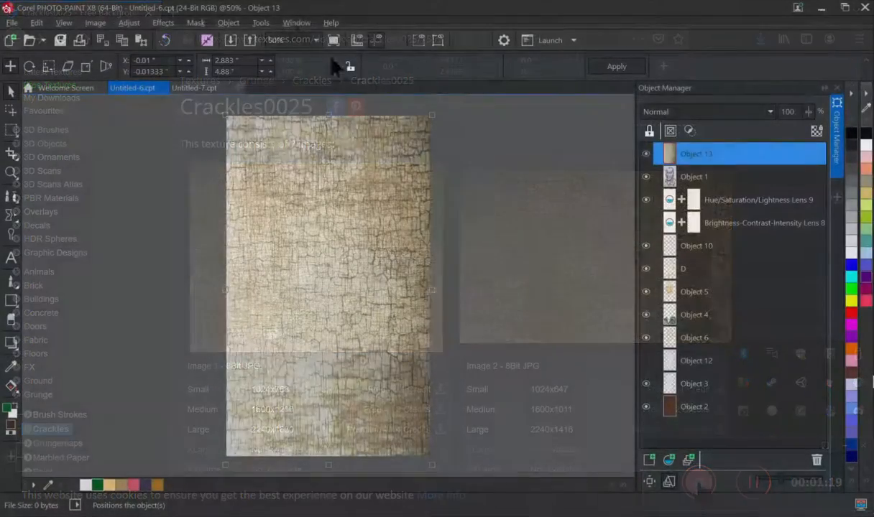
Step: Apply Contrast Enhancement to Object 13 with the input clipping marker at about 91
click(129, 22)
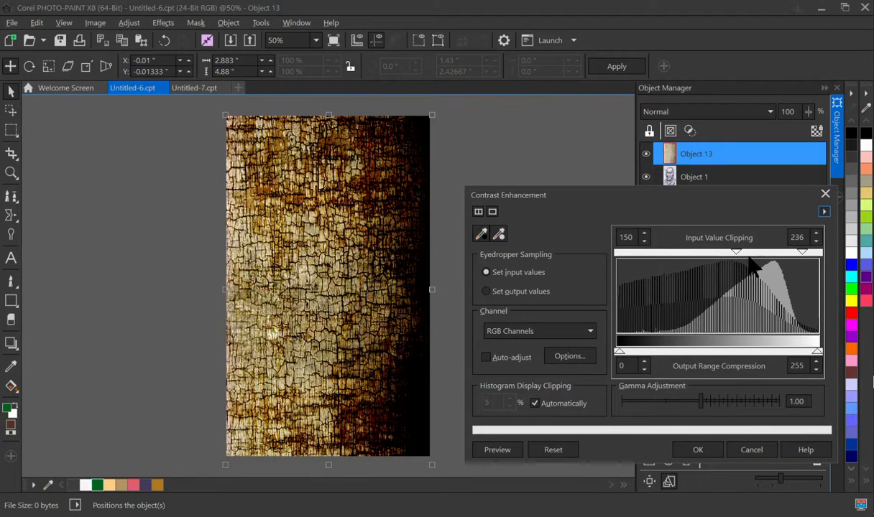
drag(736, 251, 676, 251)
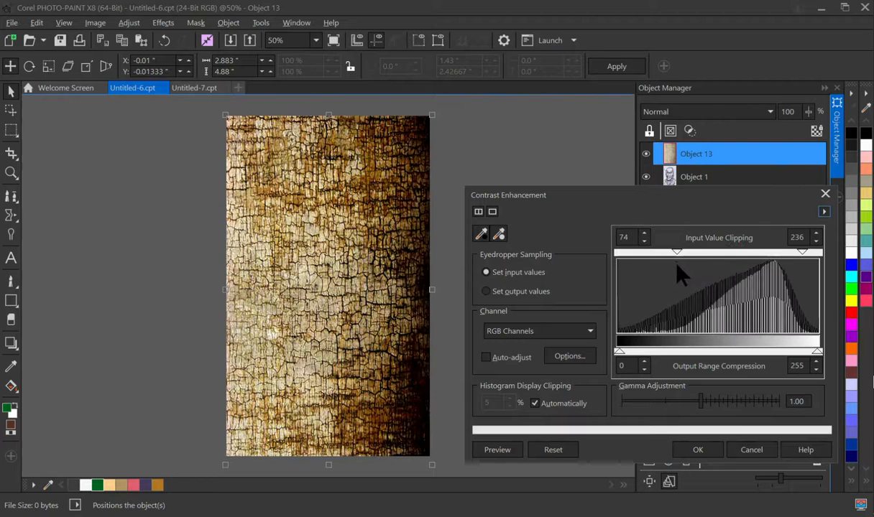
drag(675, 252, 689, 252)
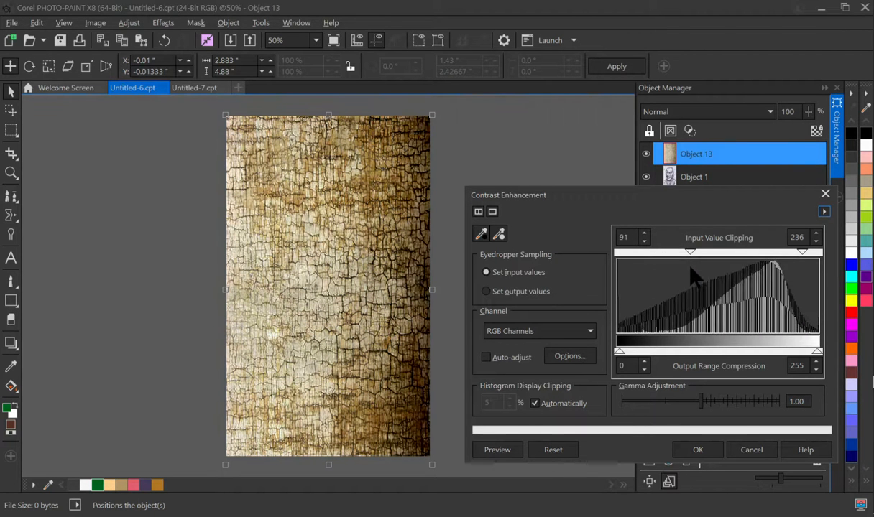
click(697, 449)
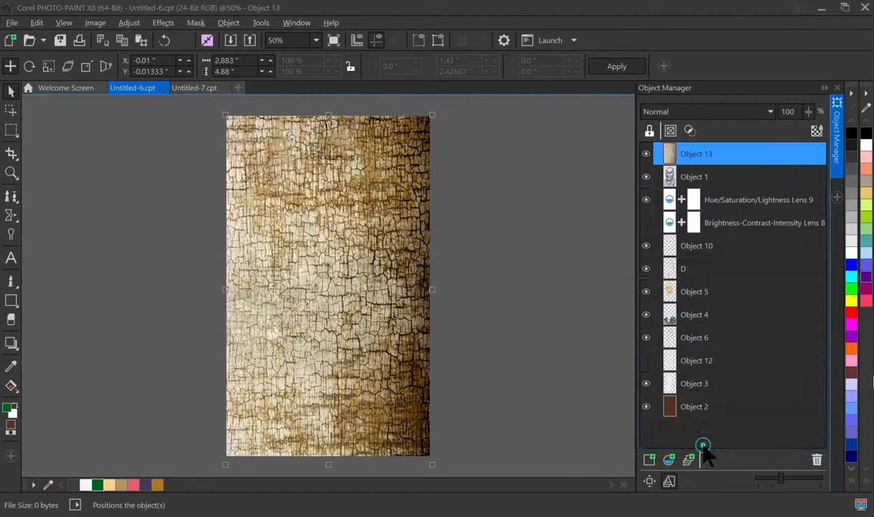
Step: Set Object 13's merge mode to Multiply with 96% opacity in Object Properties
click(701, 458)
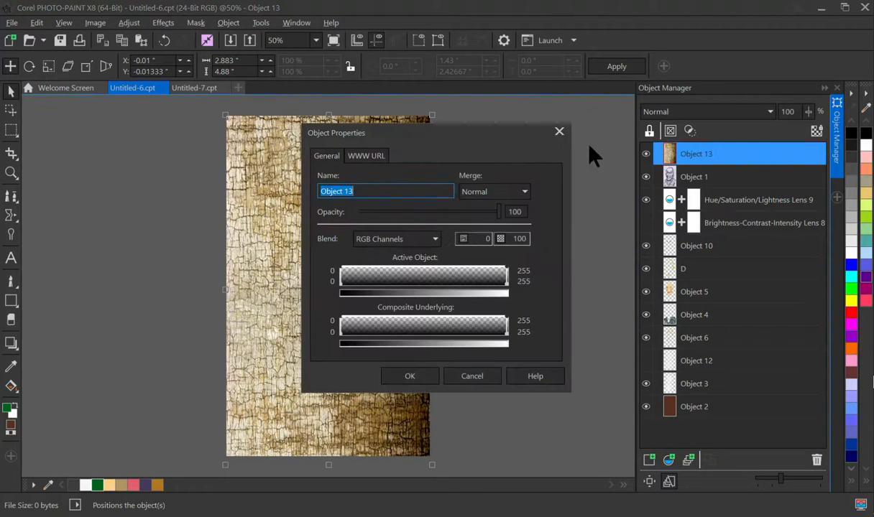
click(493, 191)
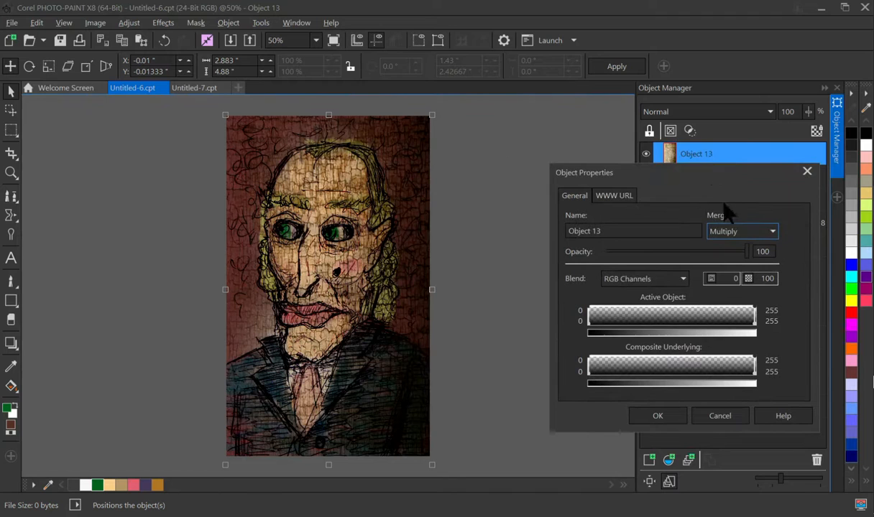
drag(744, 251, 733, 251)
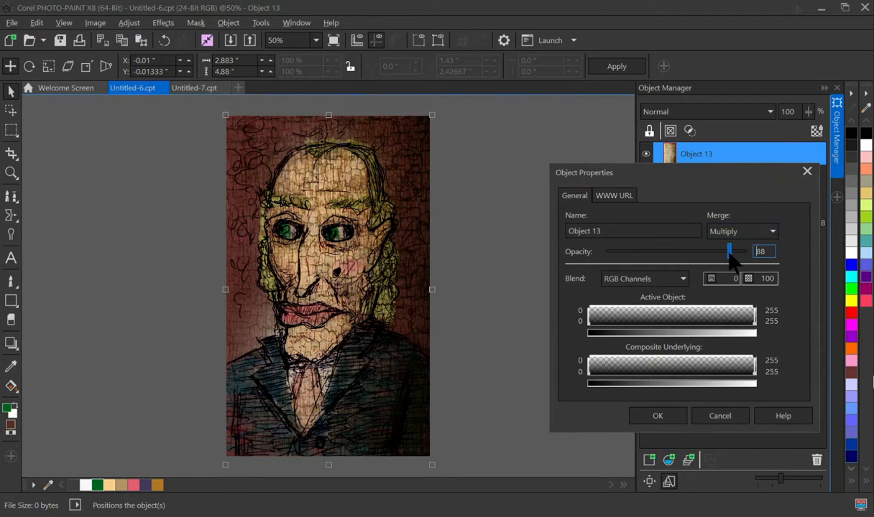
drag(730, 251, 709, 251)
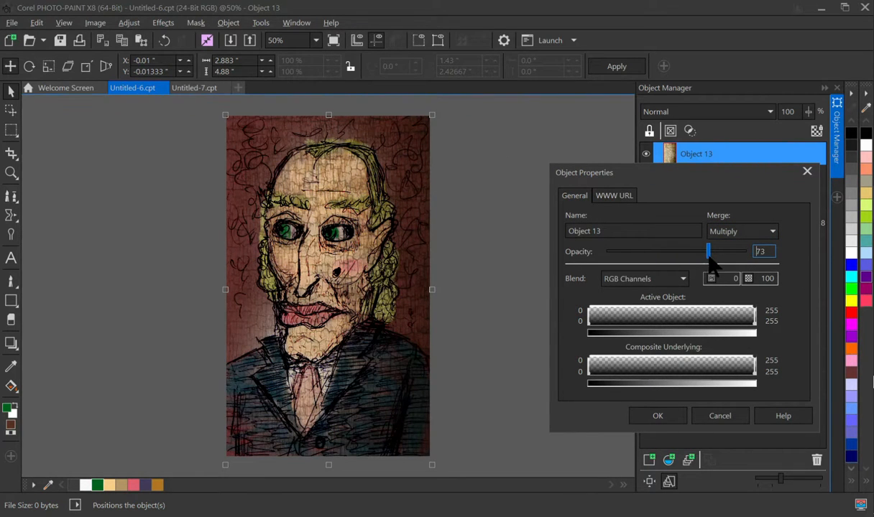
drag(707, 251, 740, 251)
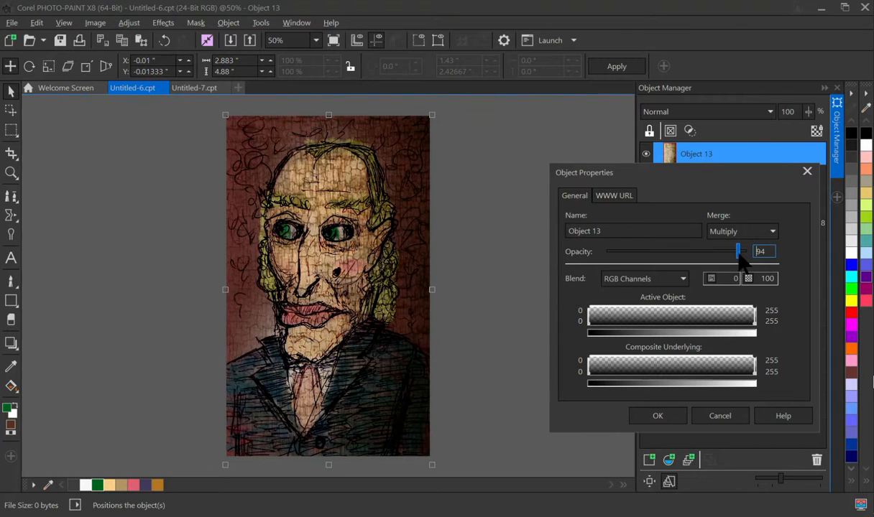
drag(739, 251, 742, 251)
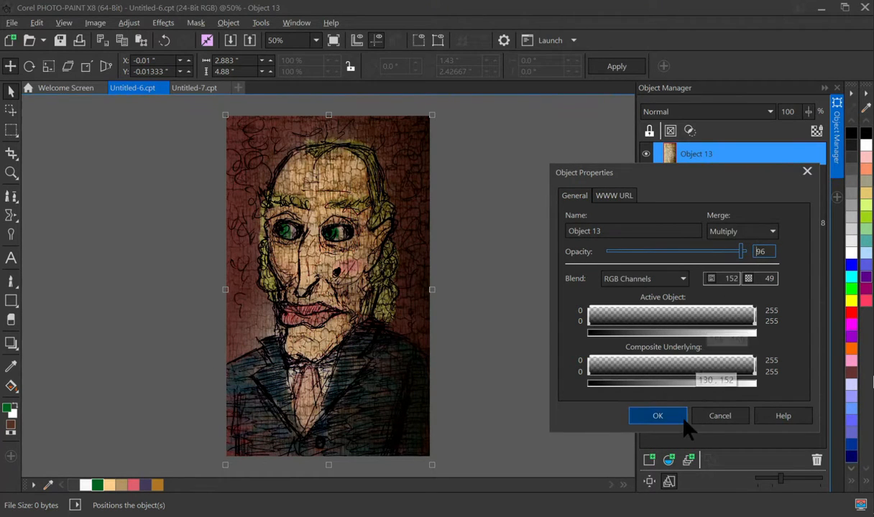
click(658, 416)
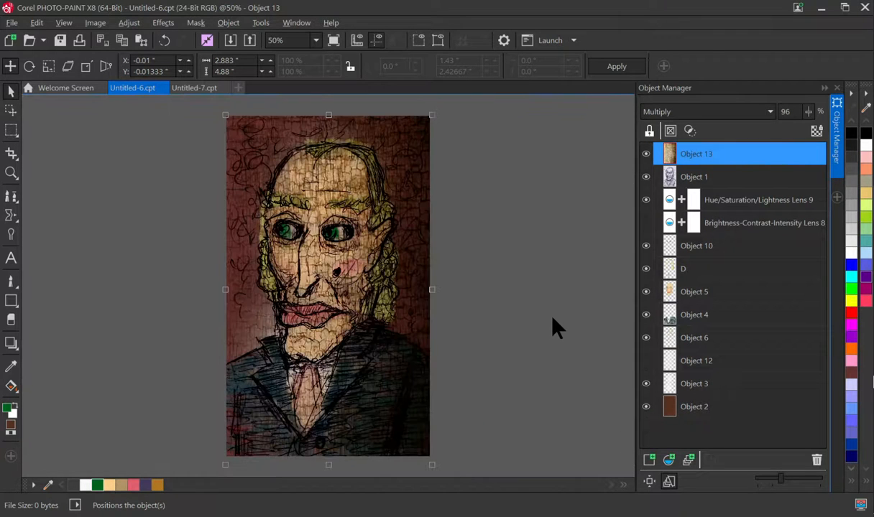
mouse_move(542, 237)
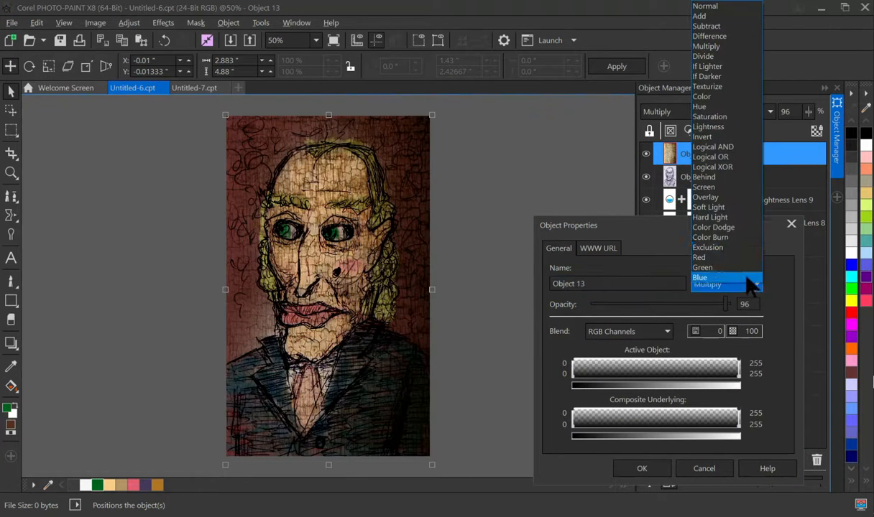
Step: Switch Object 13's merge mode to Color Burn and lower its opacity to 71%
click(712, 237)
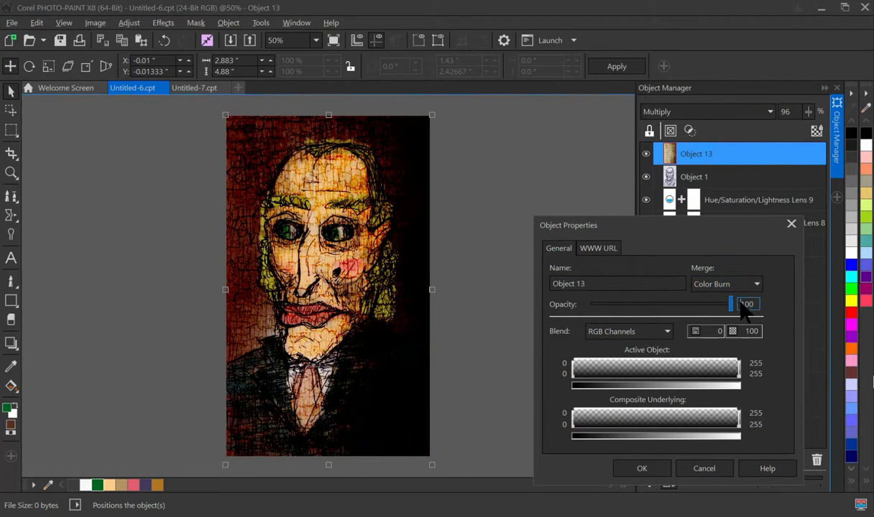
click(641, 469)
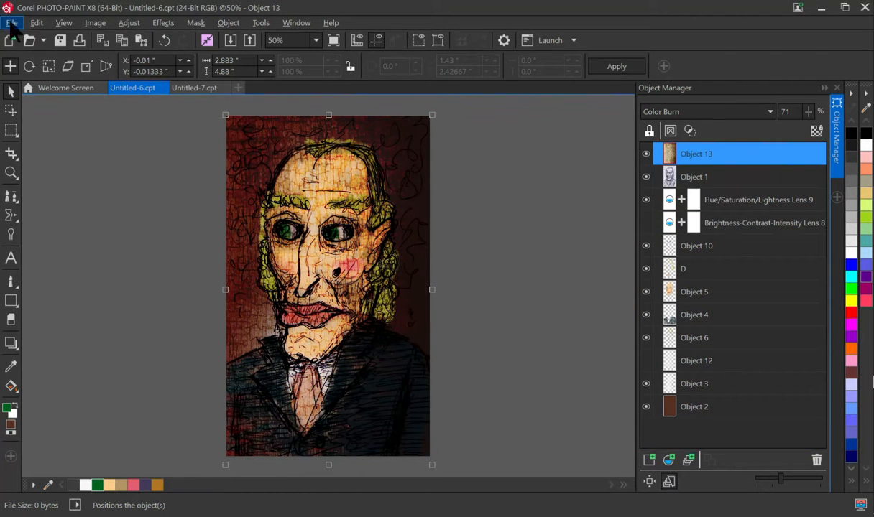
click(14, 23)
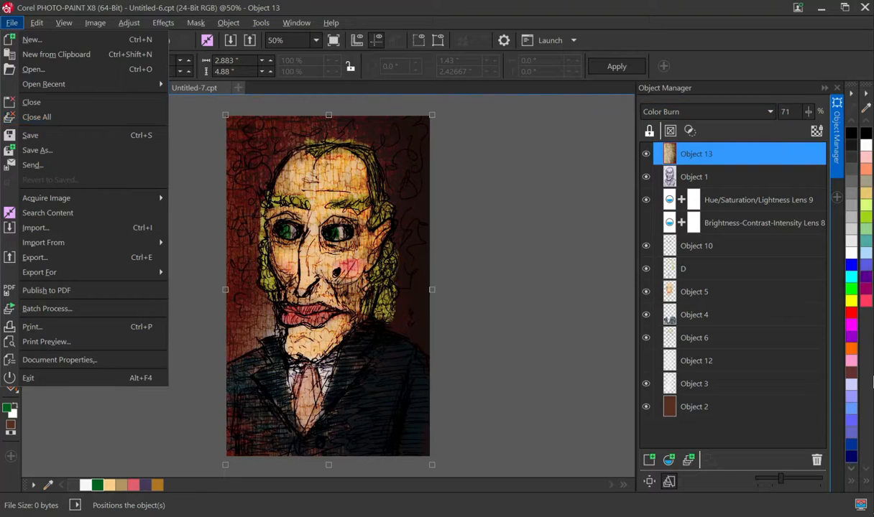